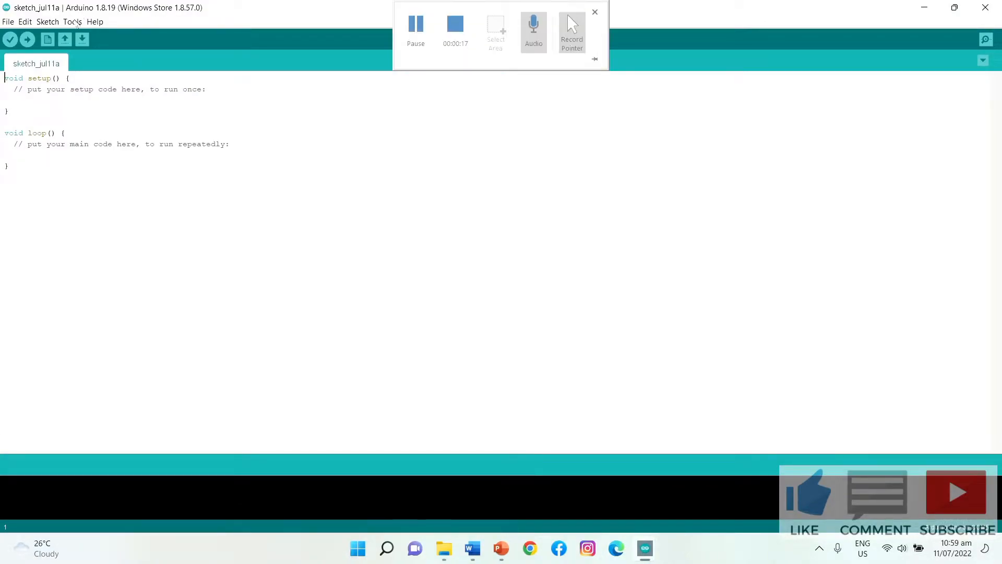
Open the Library Manager from the Tools menu.
click(72, 21)
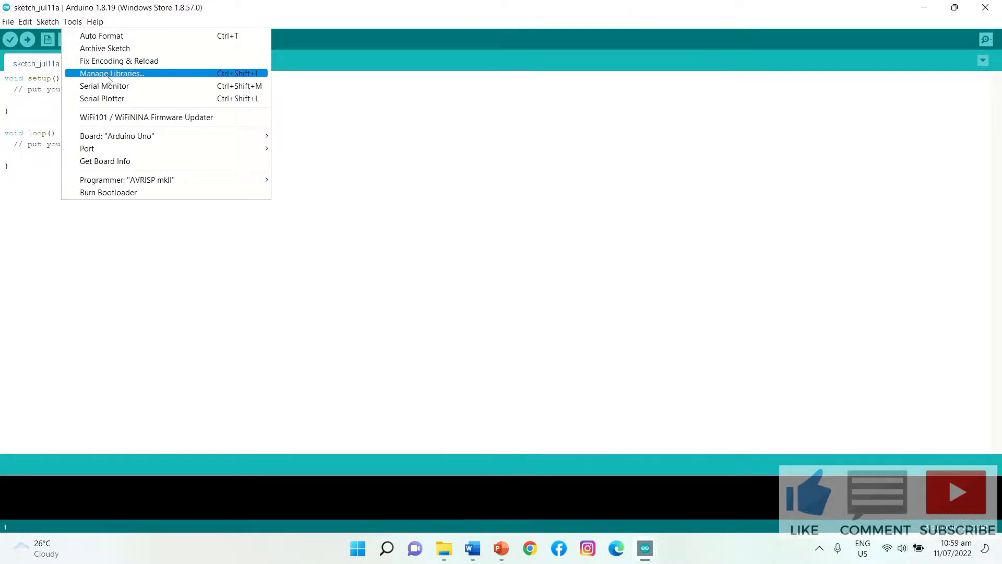
click(448, 256)
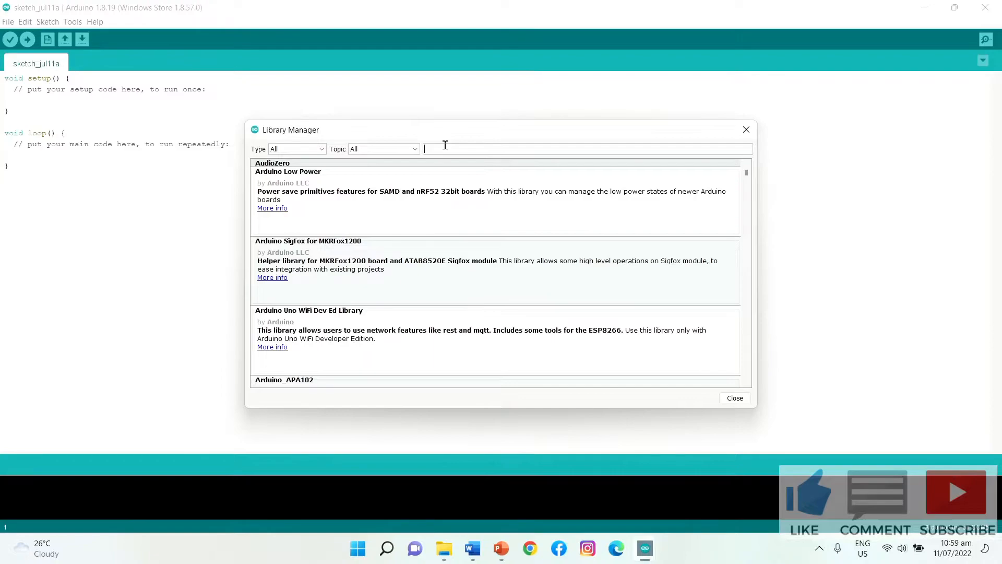
Search the library list for 'adafruit' and scroll through the results.
text(adafrui)
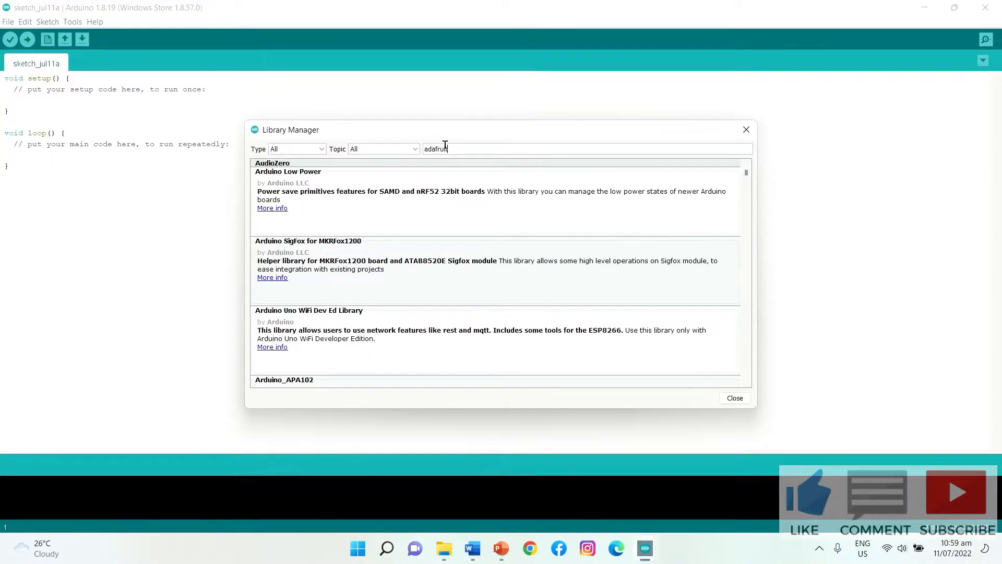
text(adafruit)
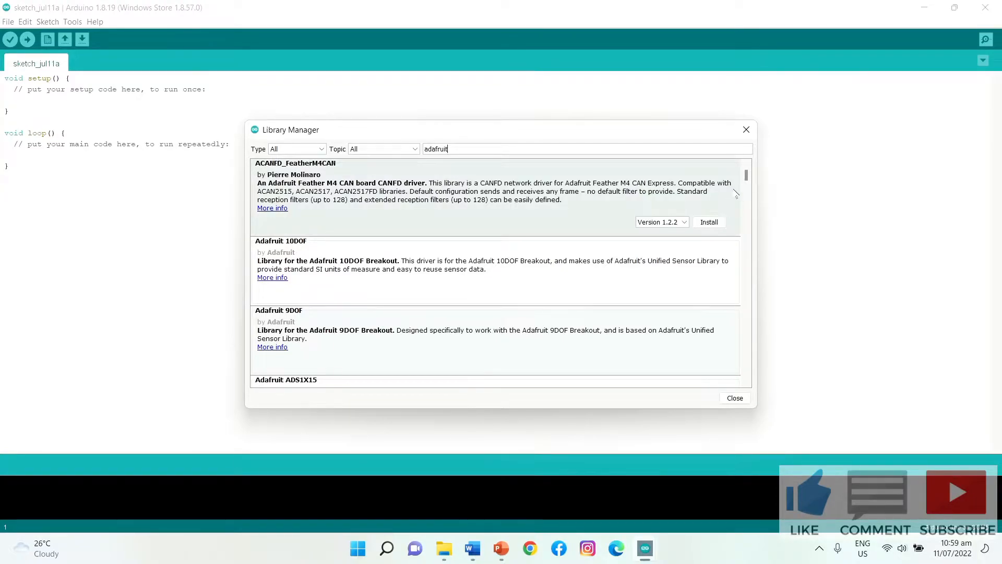
scroll(down, 3)
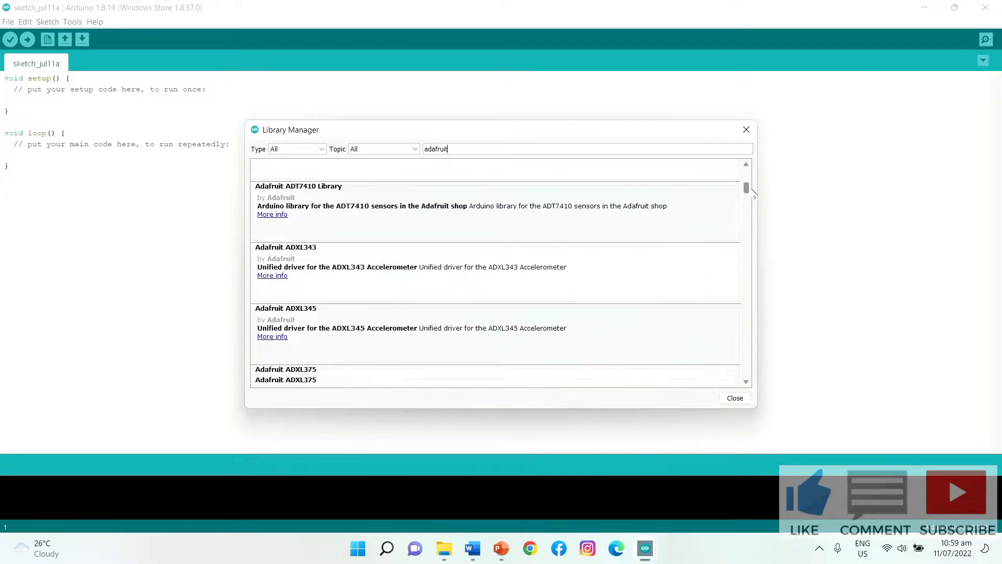
scroll(down, 3)
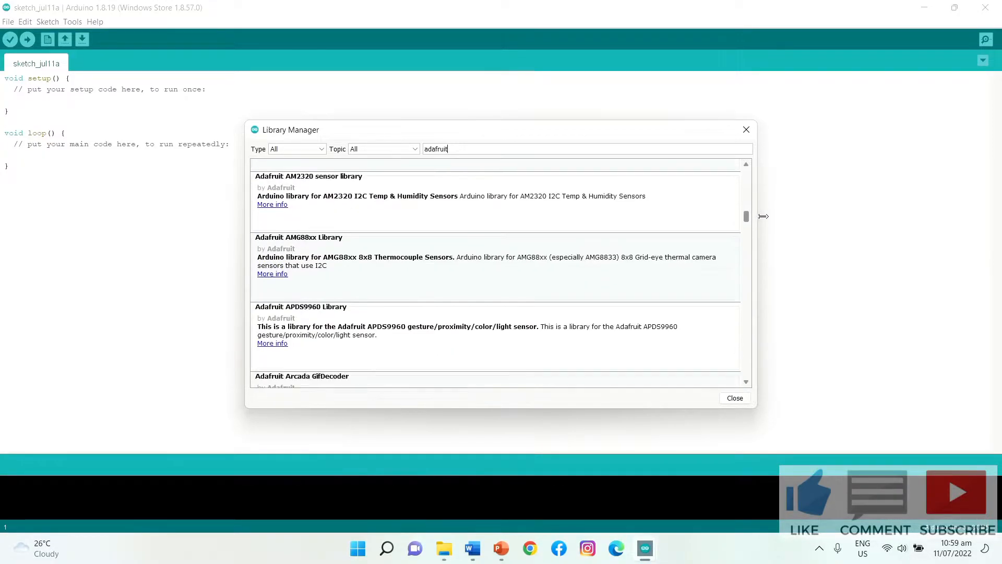
scroll(down, 3)
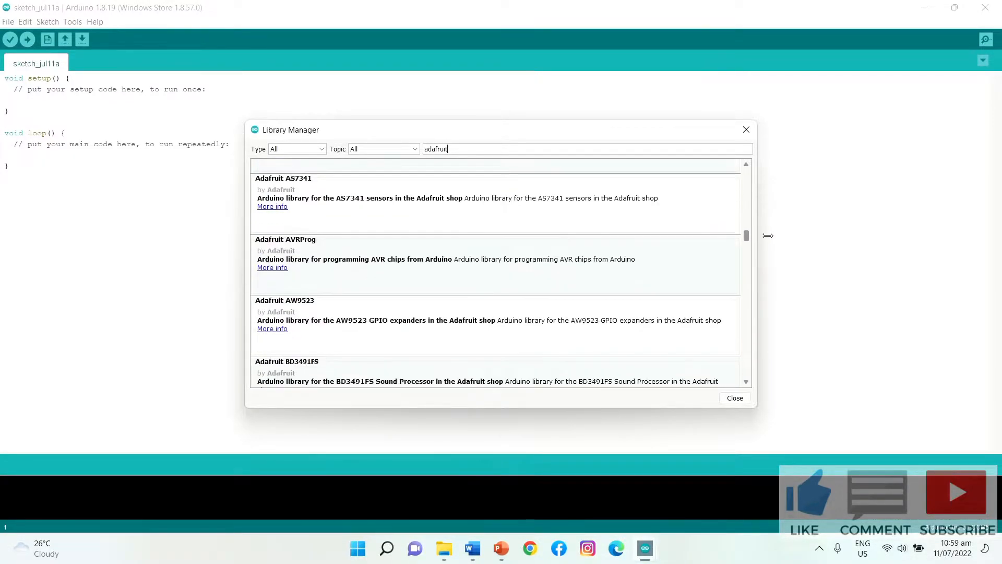
scroll(down, 3)
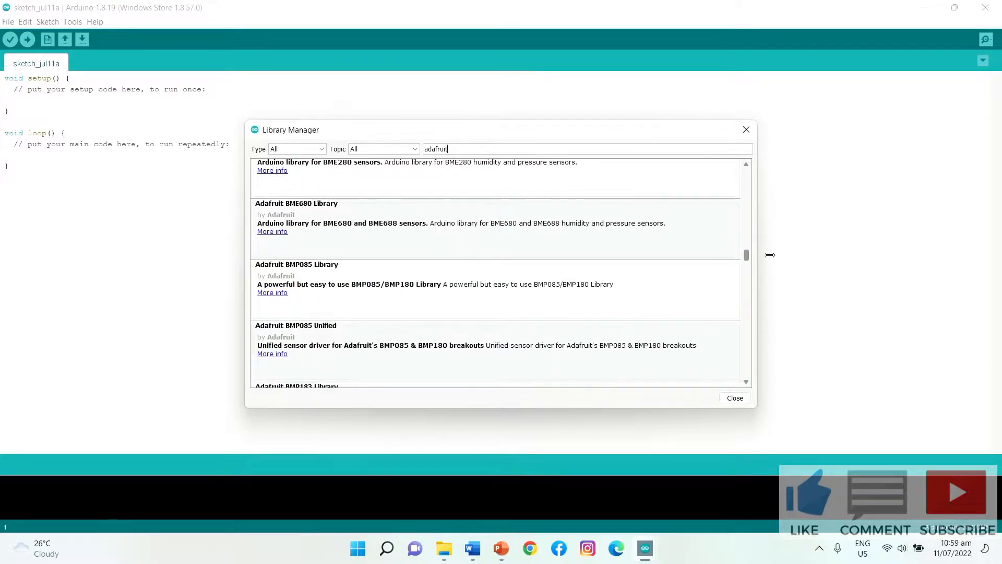
scroll(down, 3)
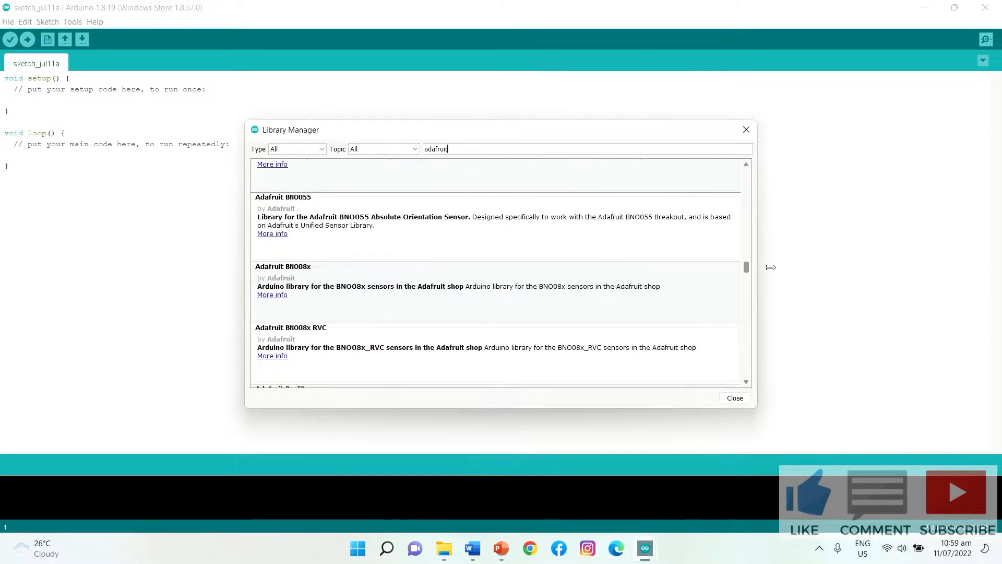
scroll(up, 3)
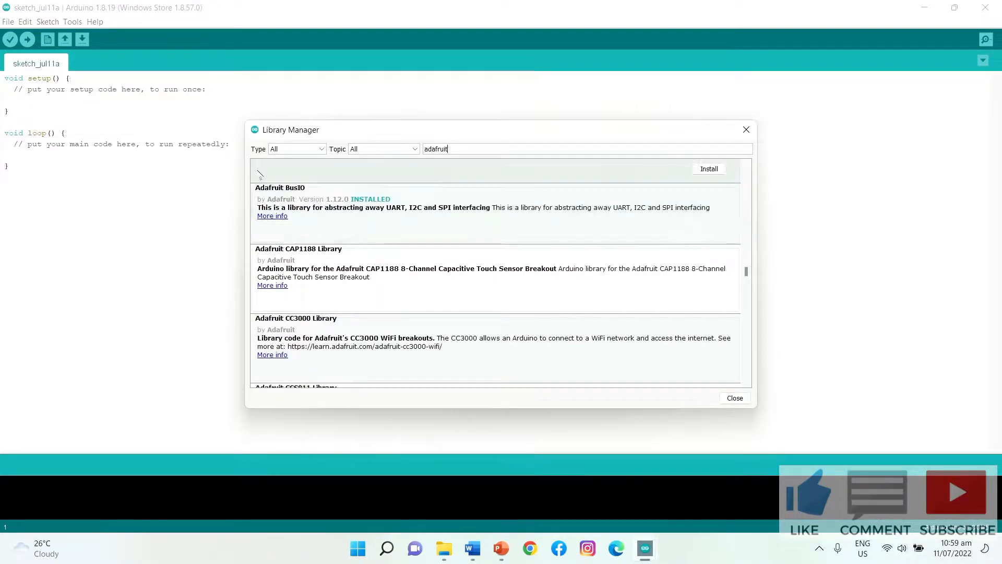
Expand Adafruit BusIO's options, then select the Adafruit Circuit Playground entry.
click(448, 211)
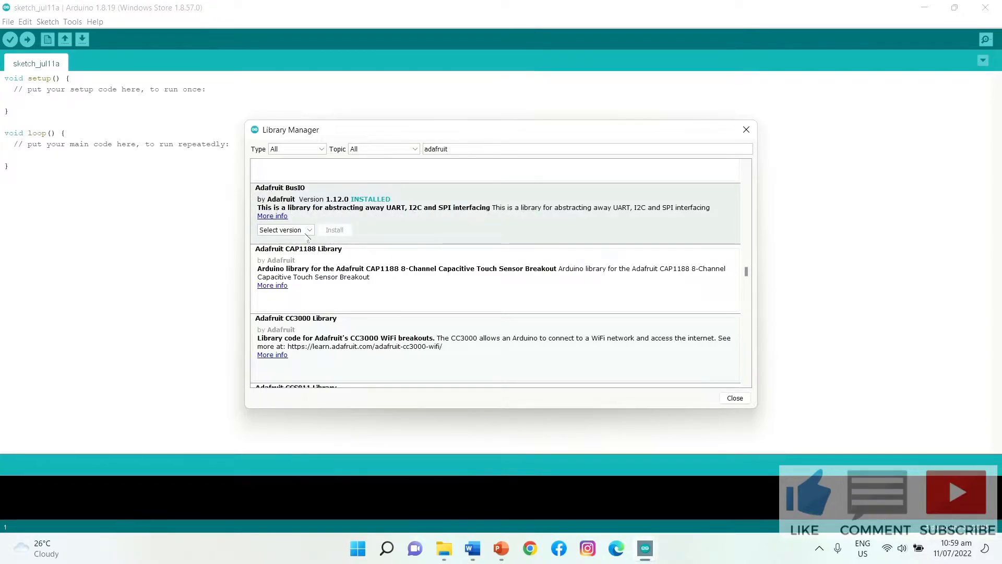
click(285, 230)
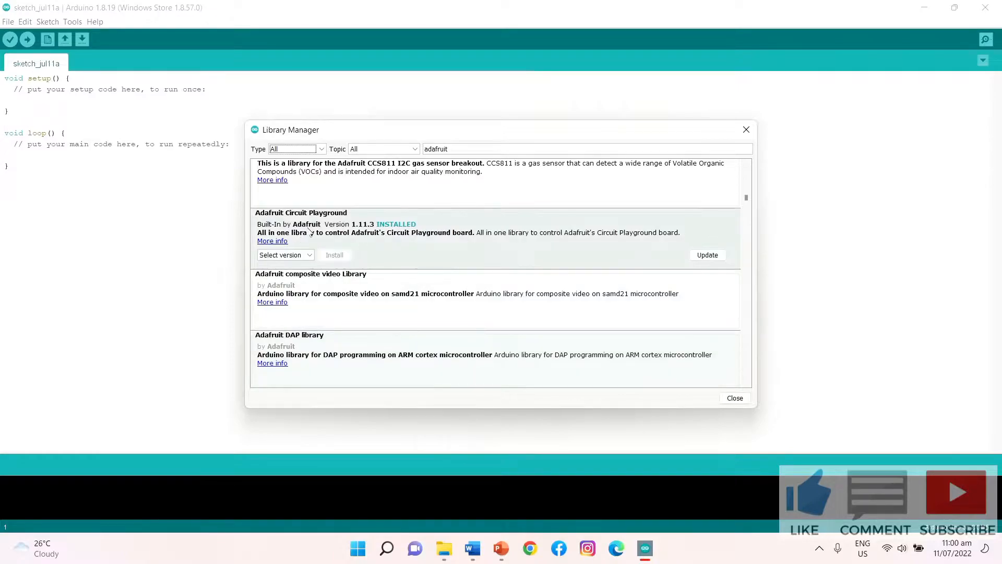
click(285, 255)
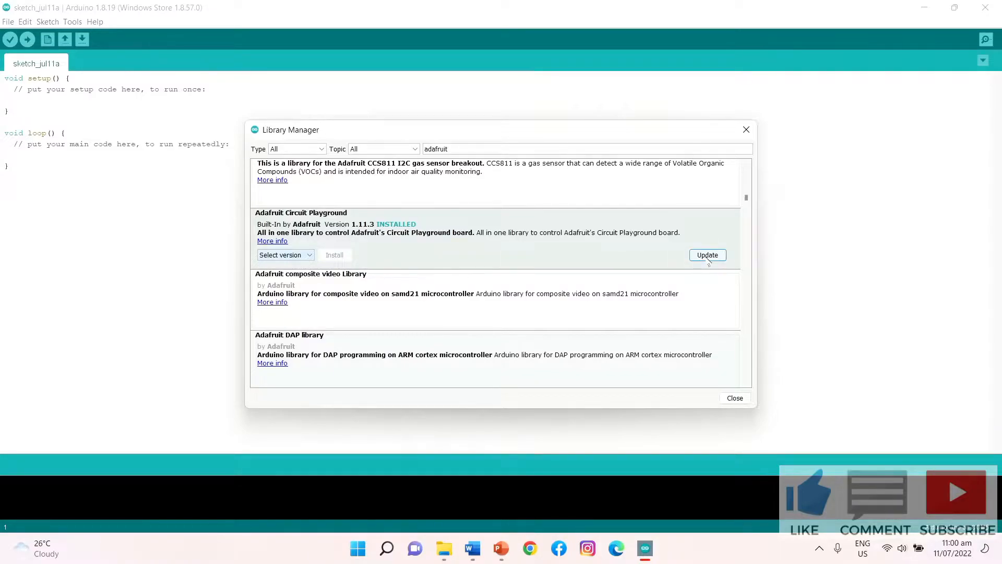
Update Adafruit Circuit Playground with all missing dependencies, then close the Library Manager.
click(707, 254)
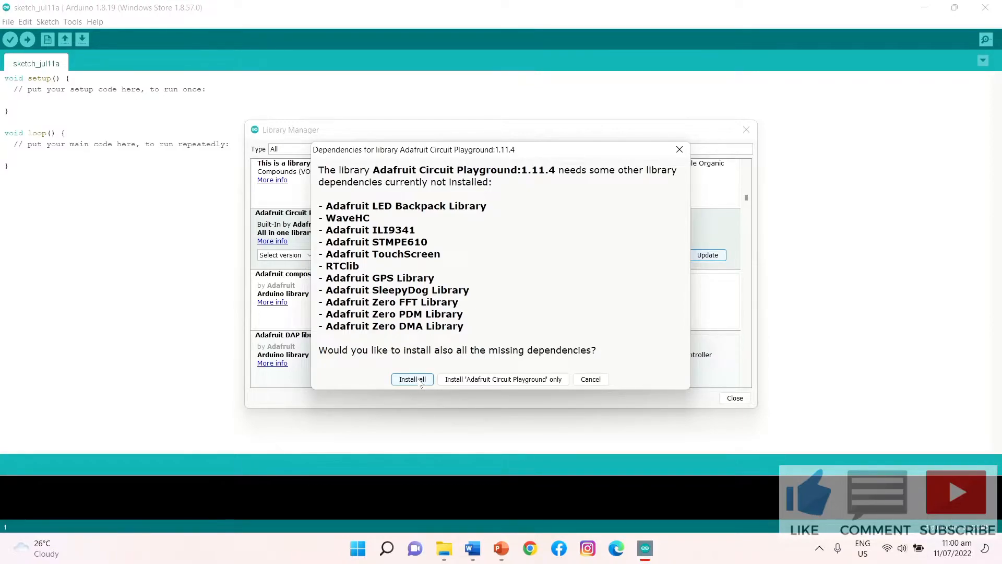
click(412, 379)
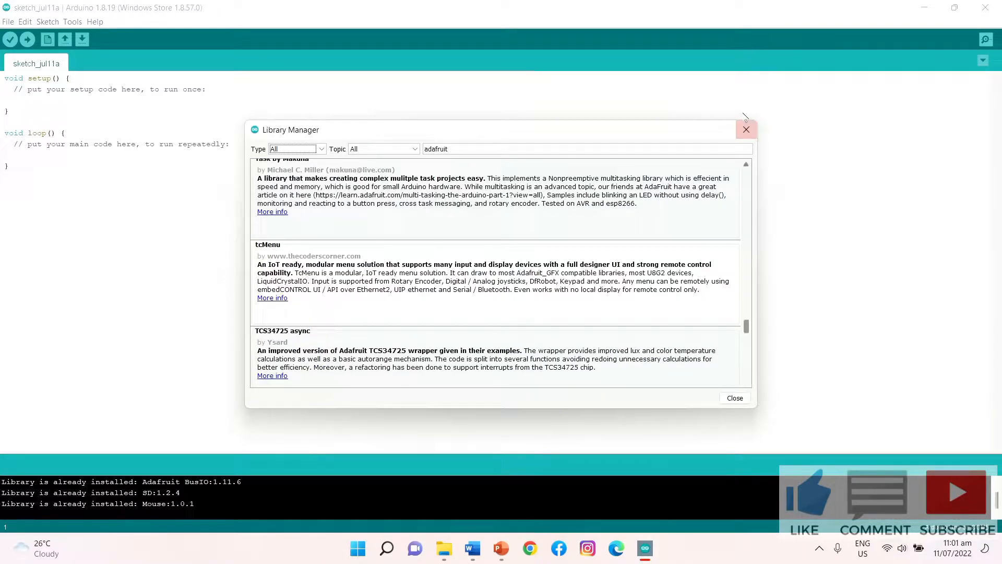
click(746, 129)
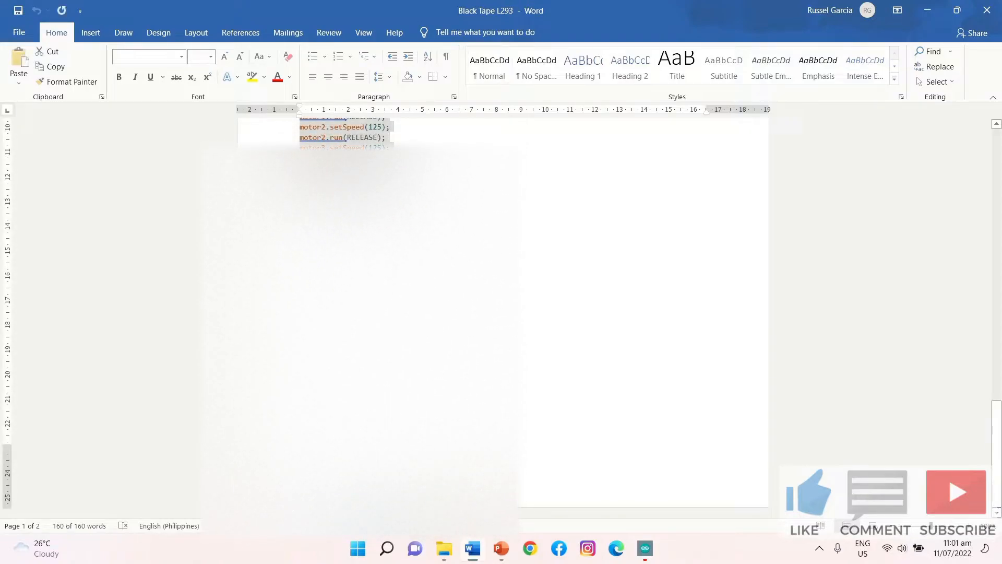
mouse_move(644, 548)
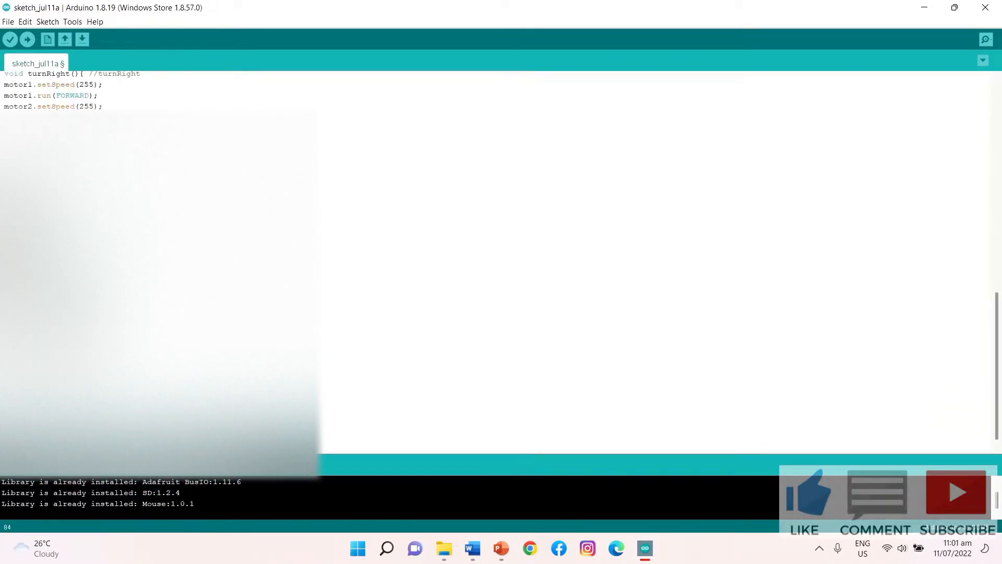
Enter the motor shield sketch beginning with '#include <AFMotor.h>' and 'AF_DCMotor motor1(1);'.
scroll(up, 3)
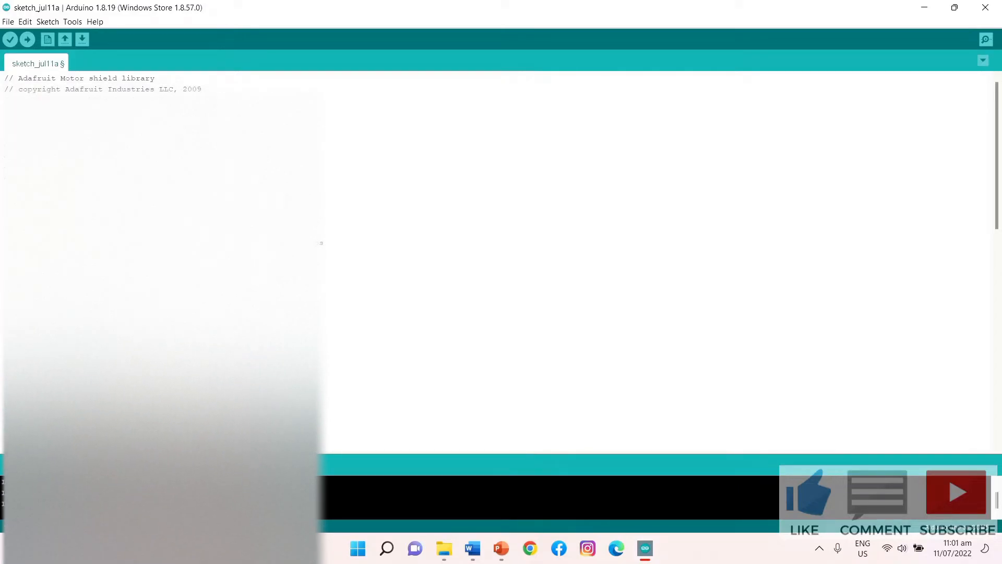
text(// this code is public domain, enjoy!)
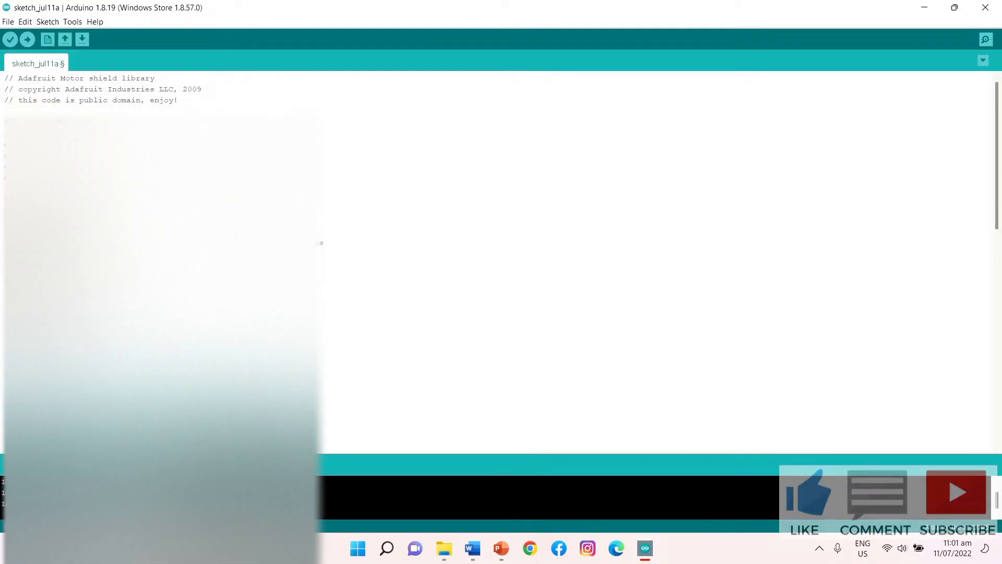
text(#include <AFMotor.h>)
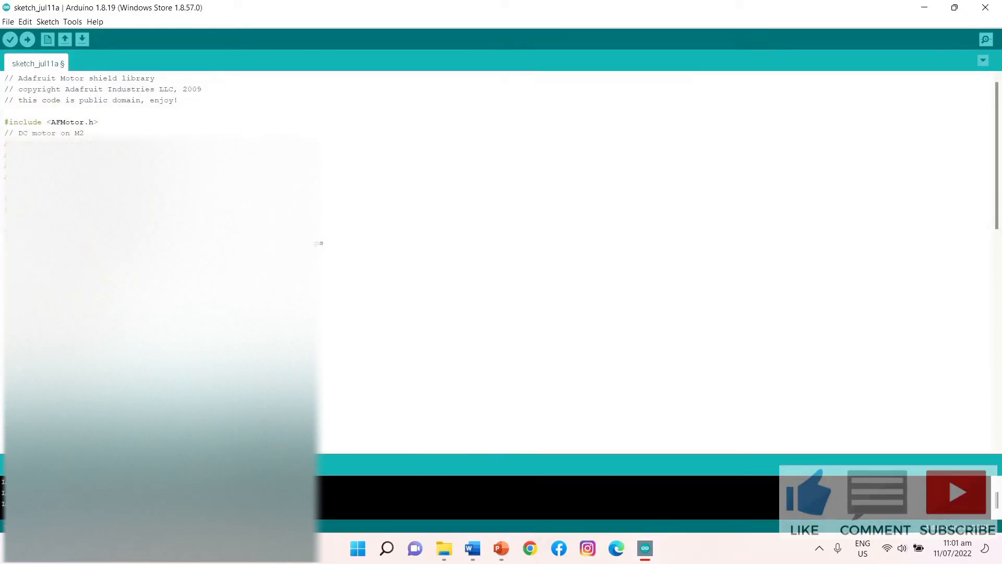
text(AF_DCMotor motor1(1);)
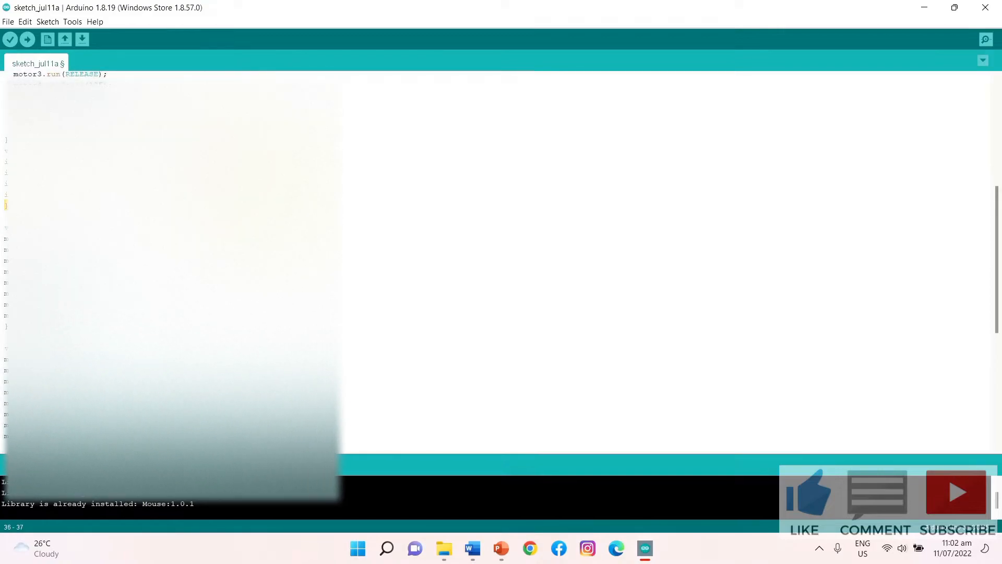
scroll(down, 3)
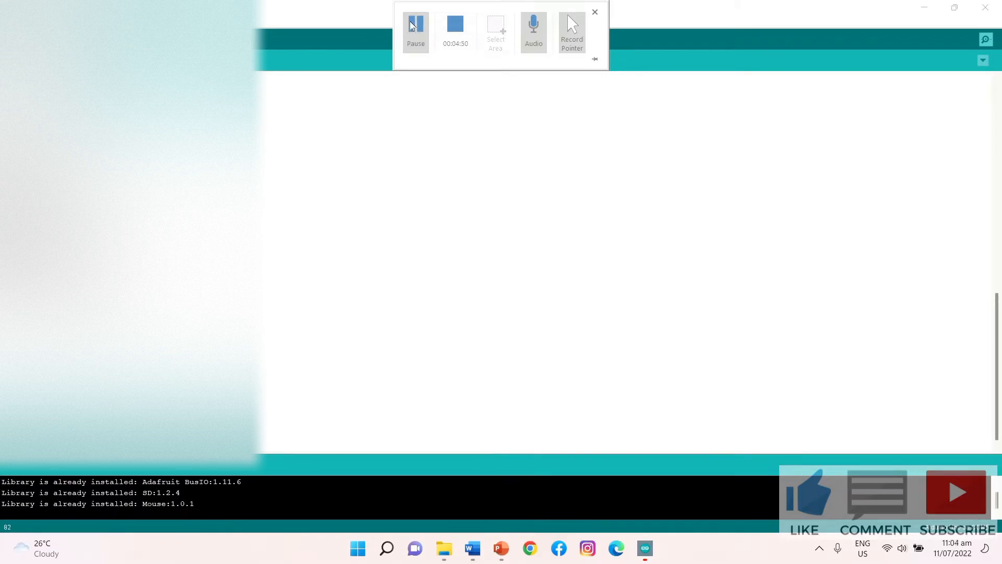
click(73, 21)
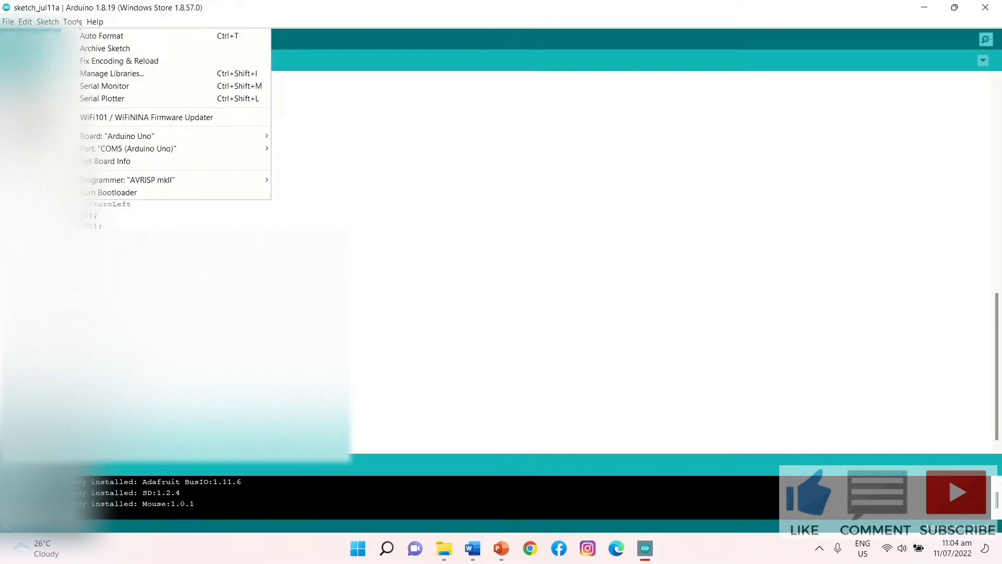
mouse_move(146, 117)
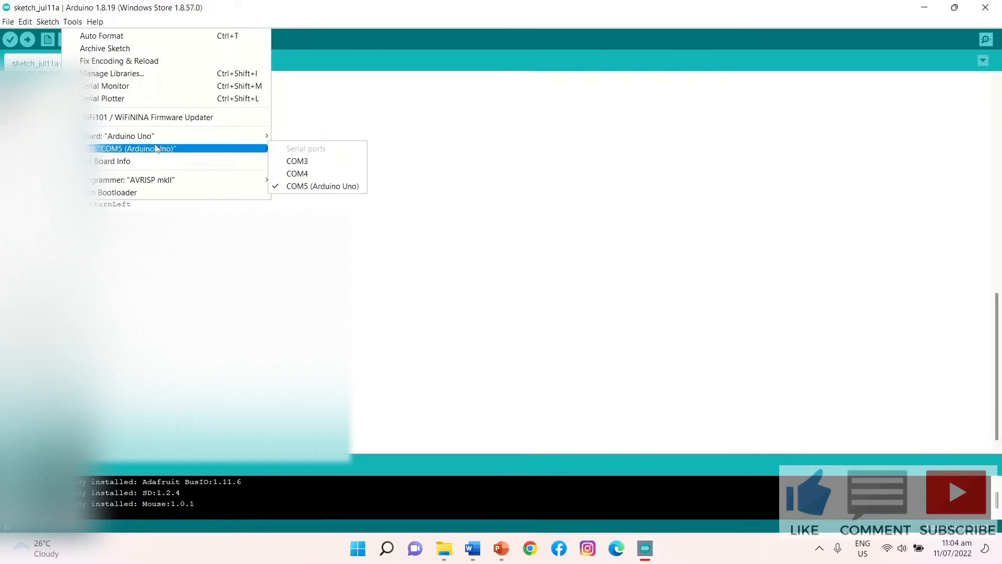
mouse_move(297, 160)
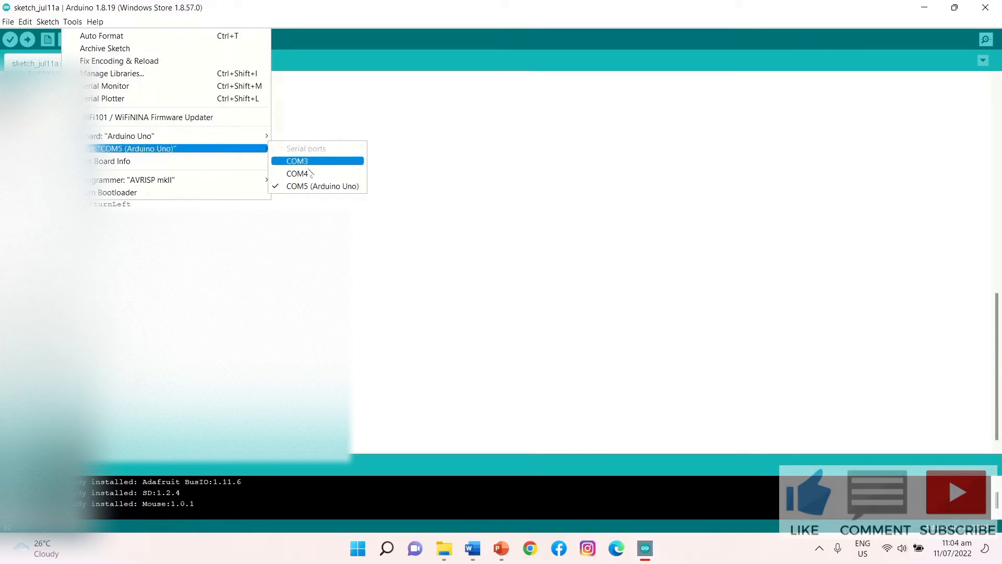
mouse_move(297, 173)
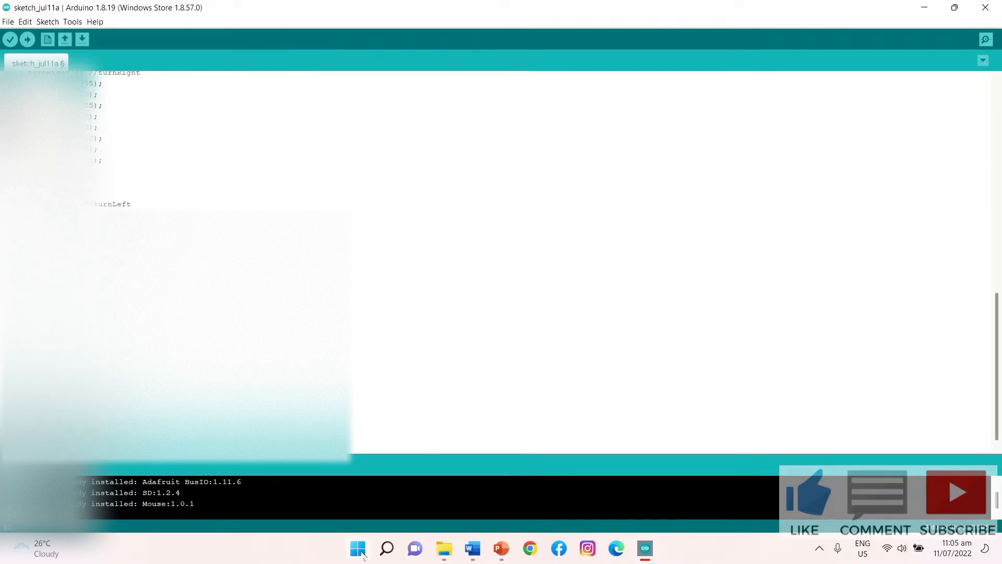
Search the Windows Start menu for Device Manager and launch it.
click(357, 549)
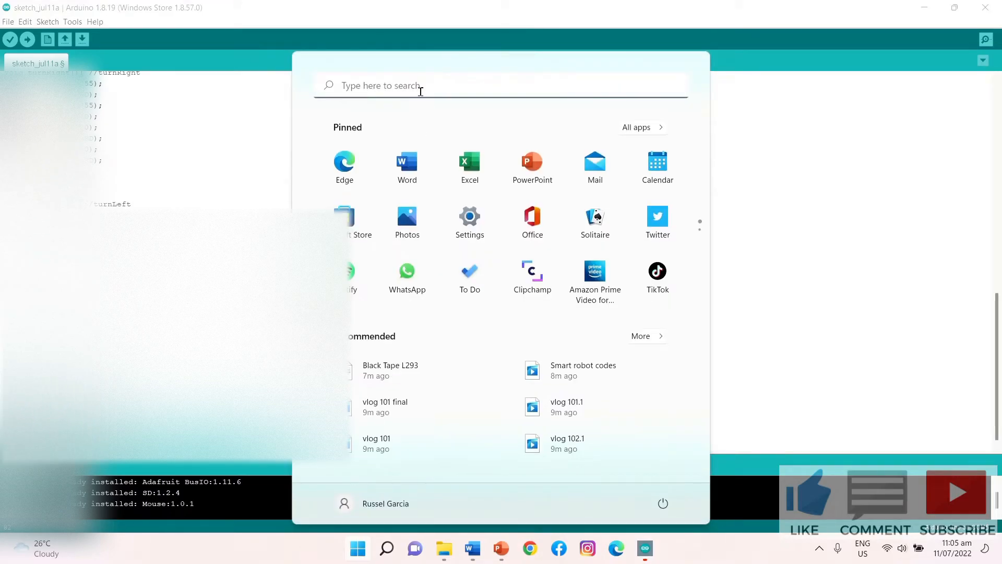
click(386, 549)
text(device)
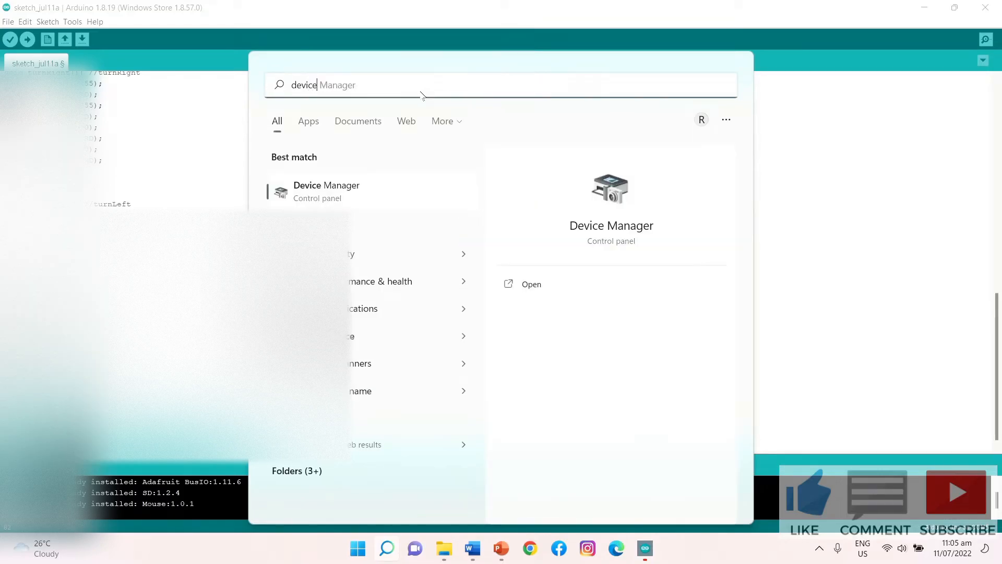
click(531, 283)
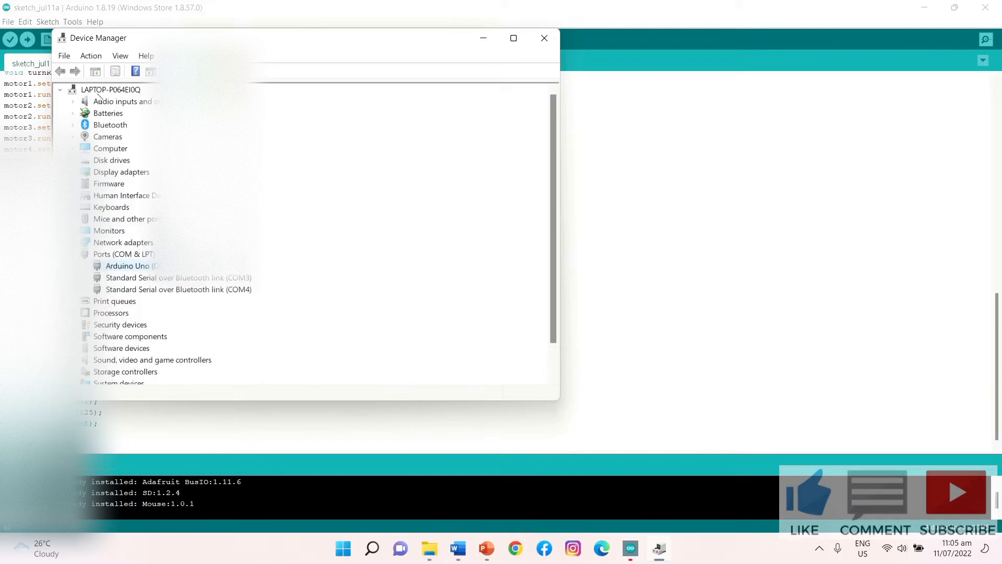
Browse Device Manager's View and Action menus, then close it.
click(120, 56)
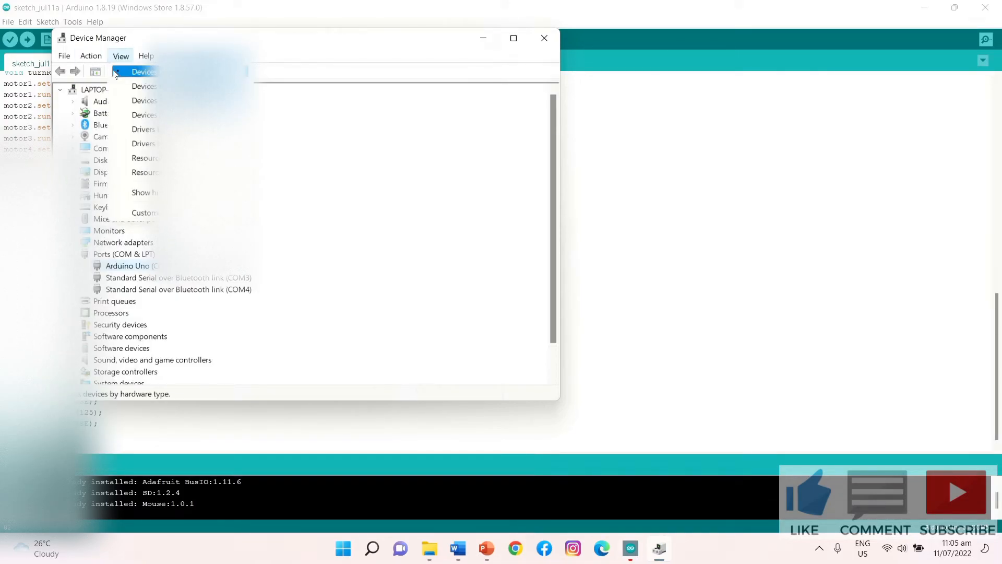
click(91, 56)
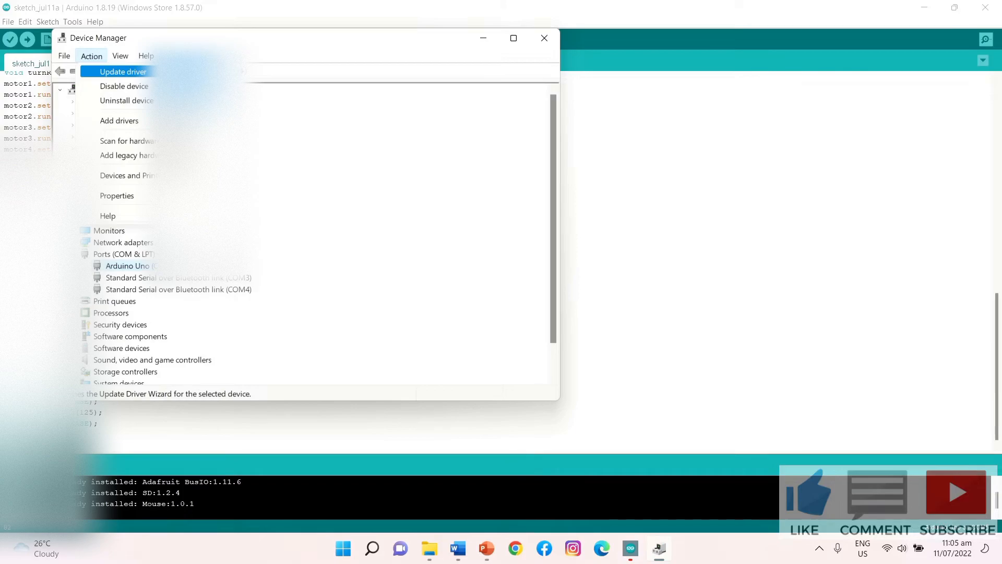
mouse_move(449, 112)
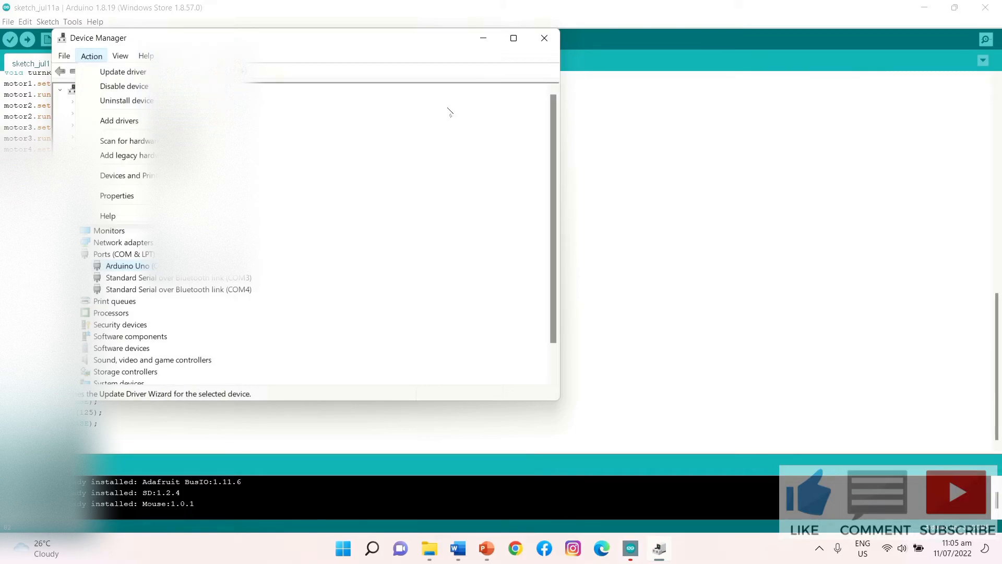
click(544, 37)
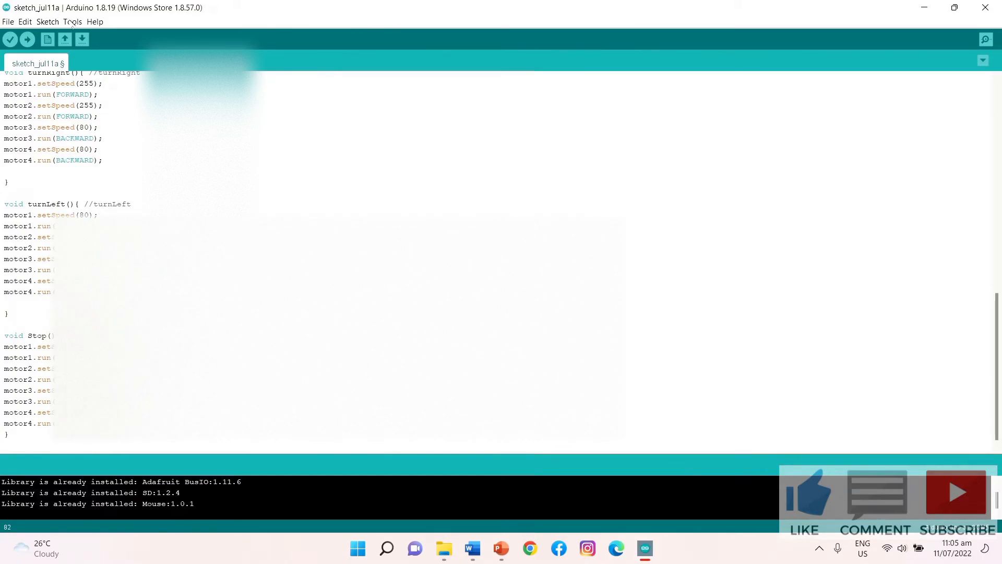
click(72, 21)
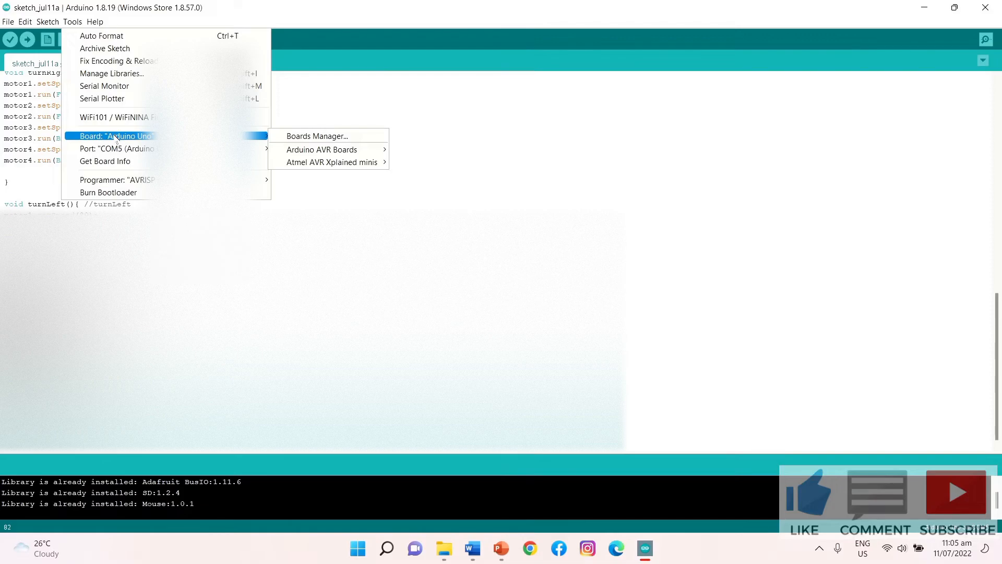
mouse_move(316, 136)
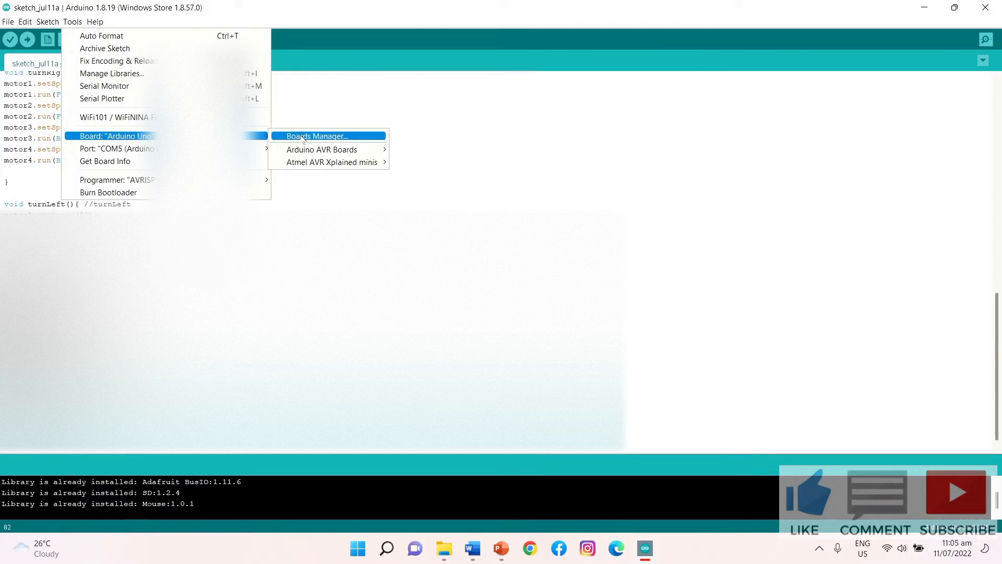
click(318, 135)
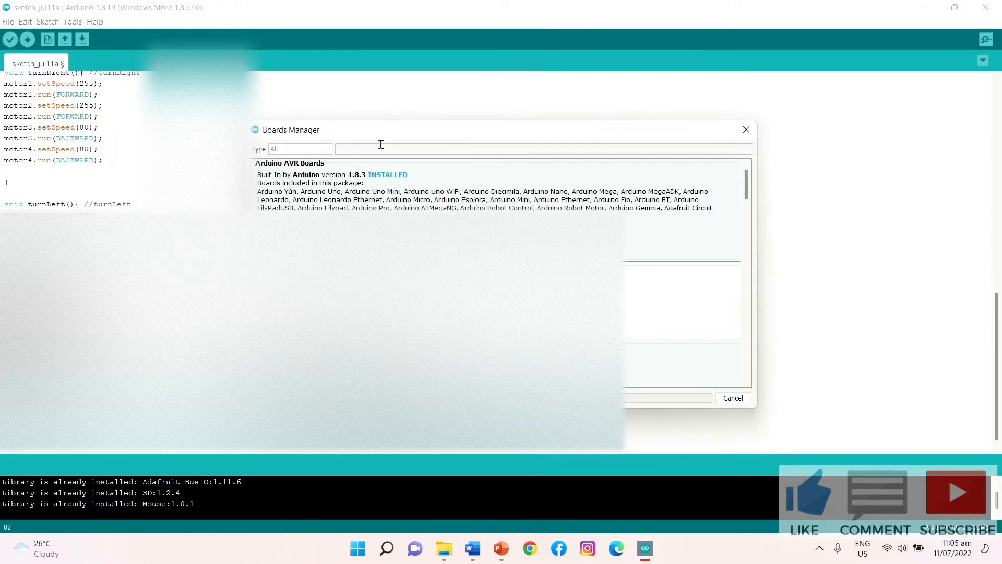
text(ardu)
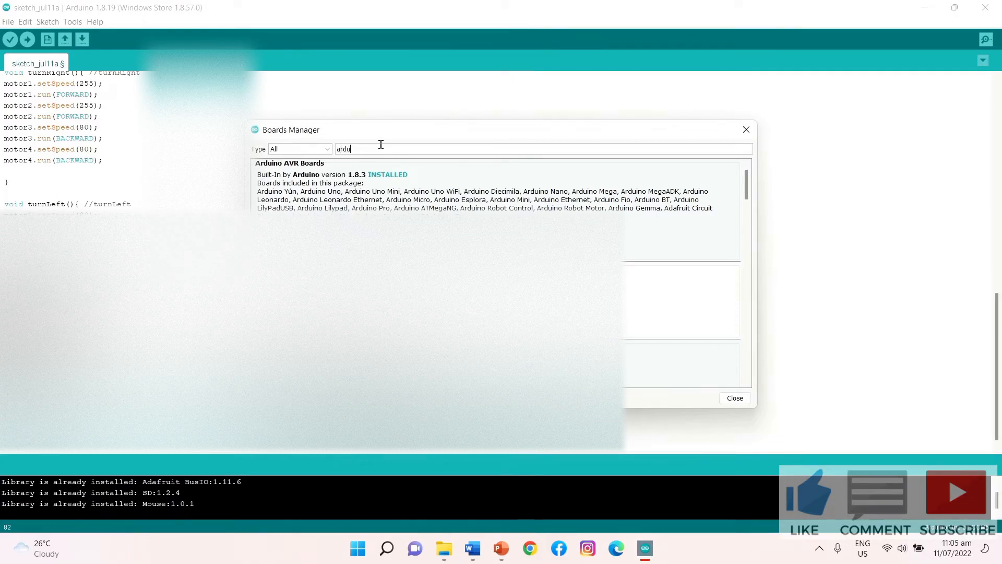
text(ino uno)
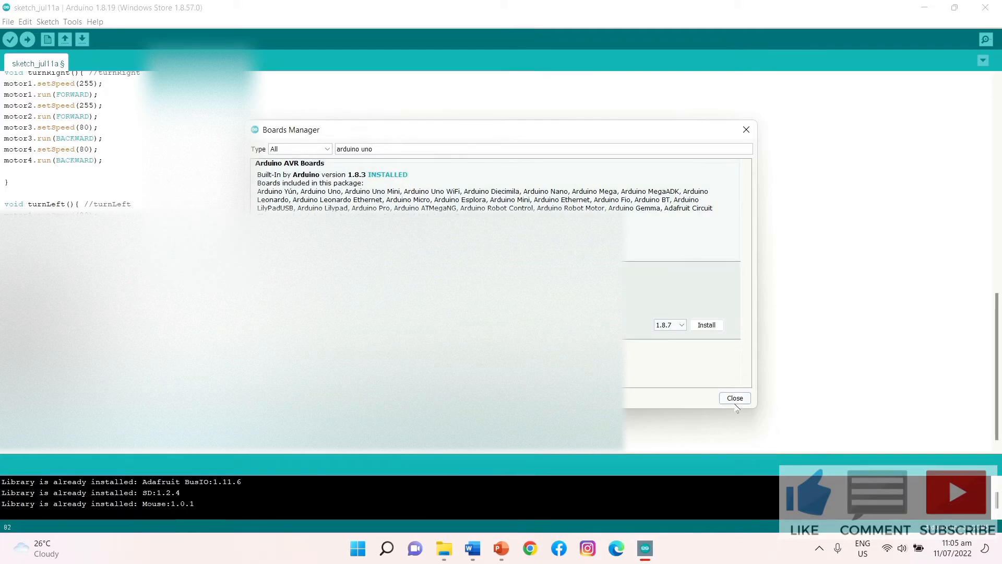
click(734, 398)
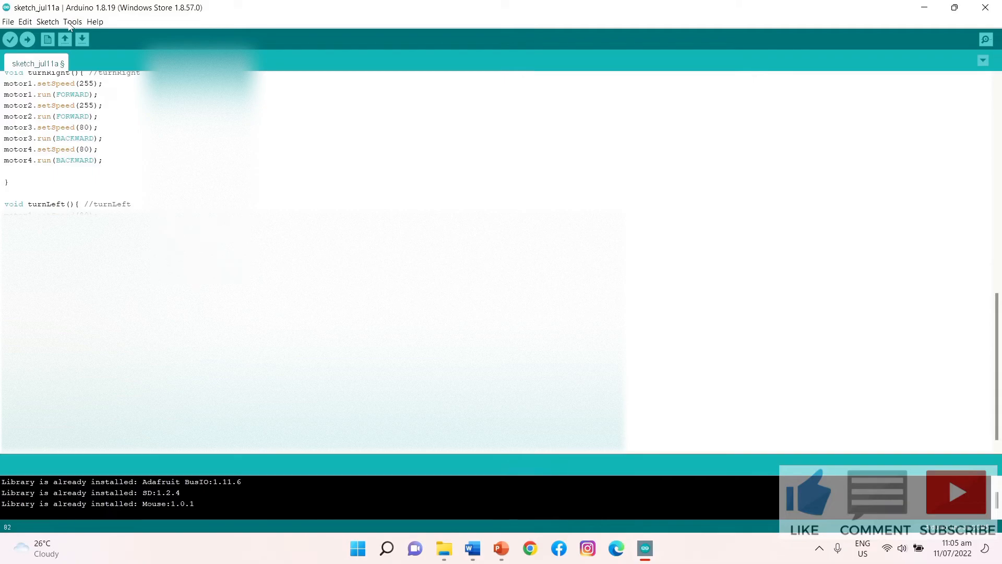
Recheck board and port, start the upload, and skip saving so compilation begins.
click(72, 21)
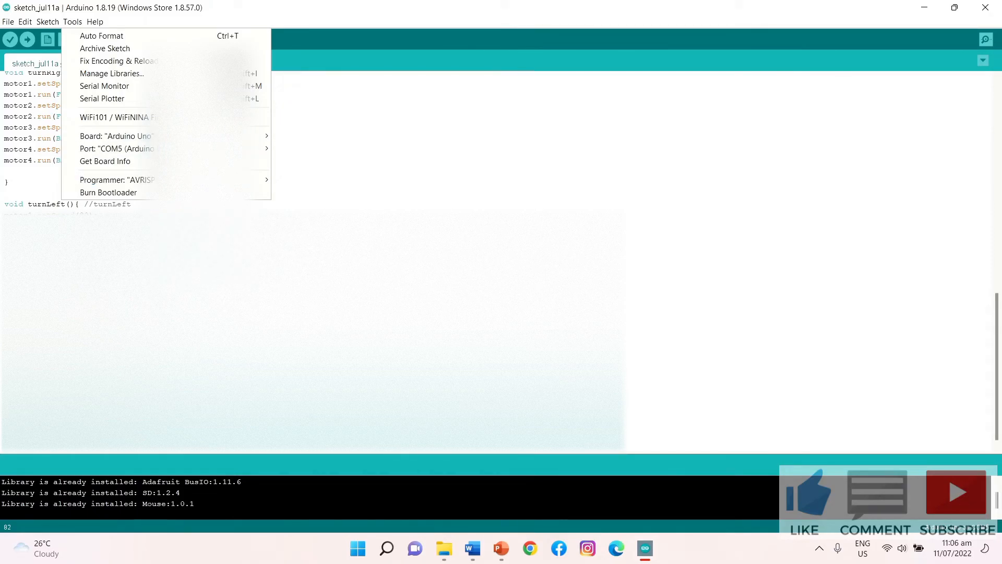
click(28, 39)
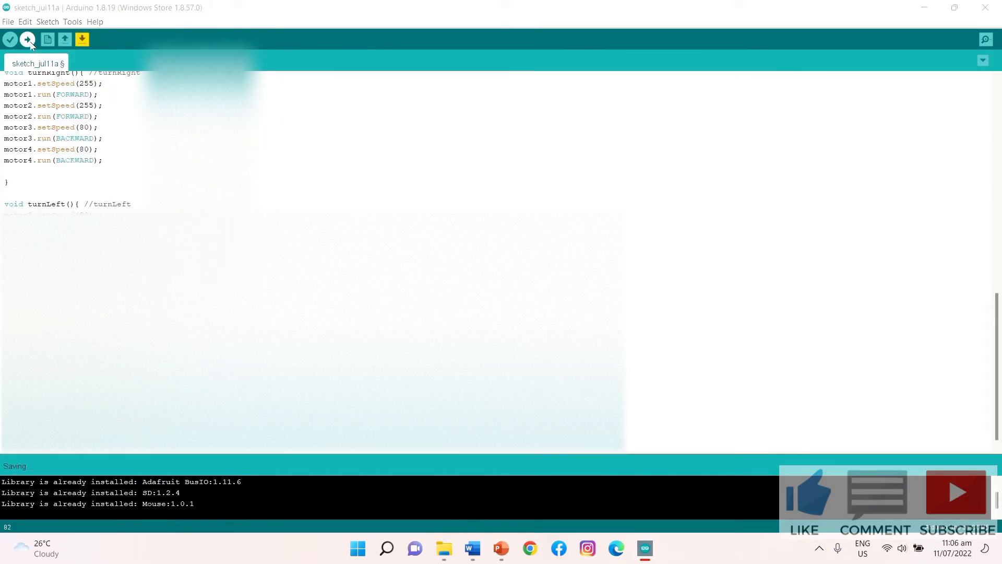
click(48, 39)
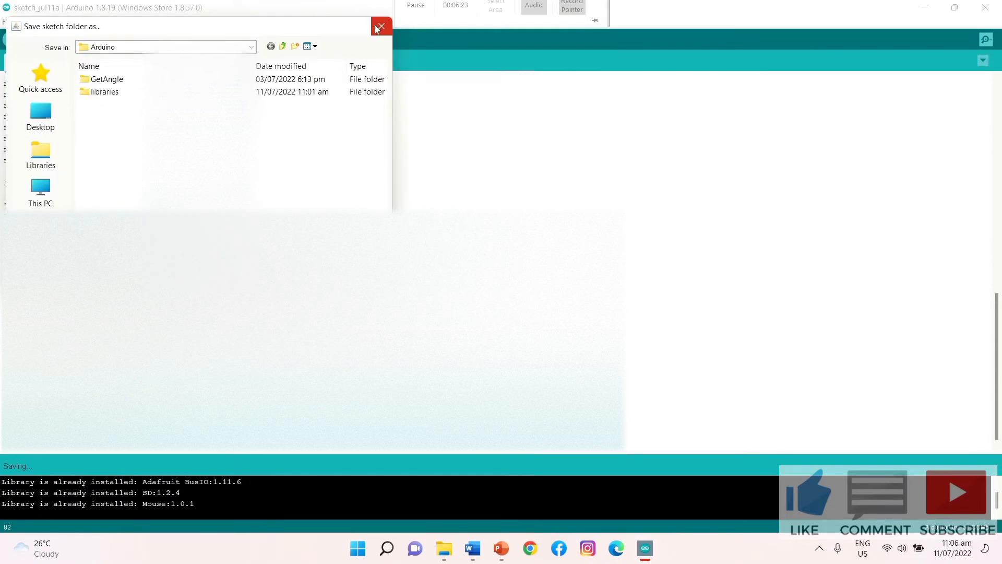
click(381, 26)
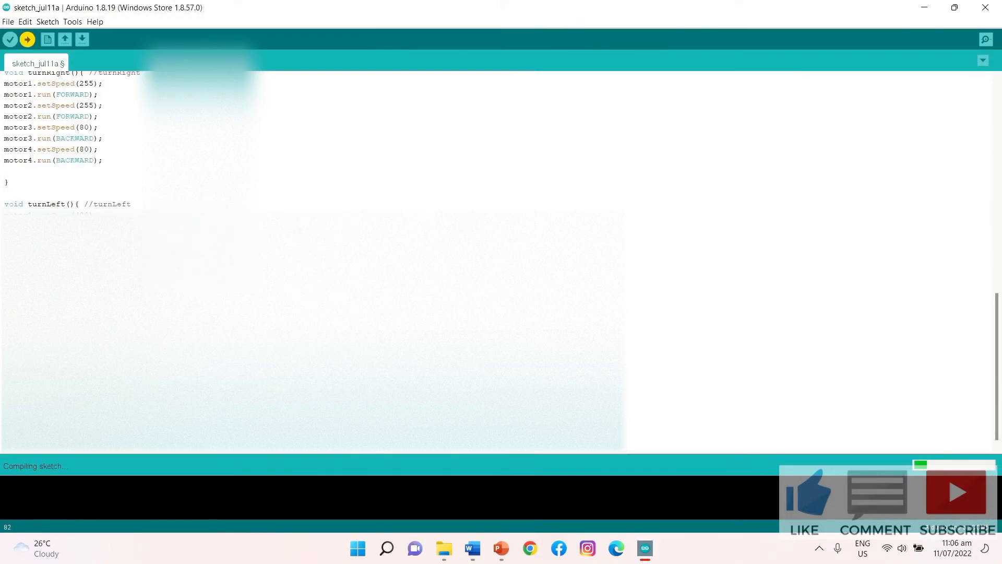